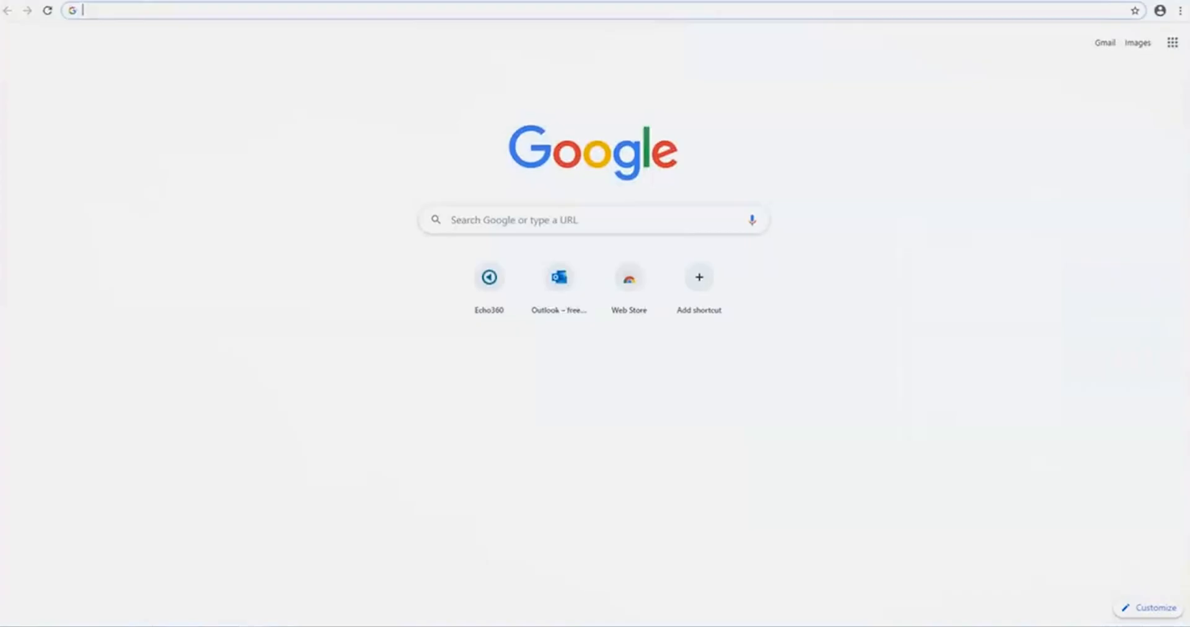
Go to echo360.org and show All Content sorted by Date Created
type("echo360.org")
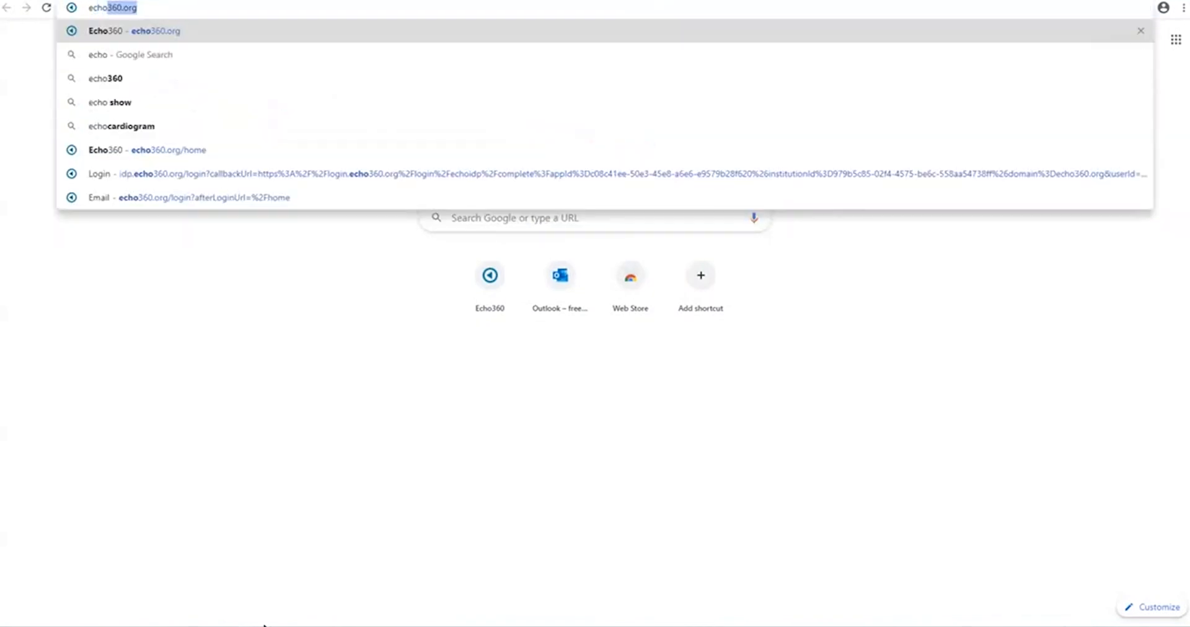
left_click(135, 31)
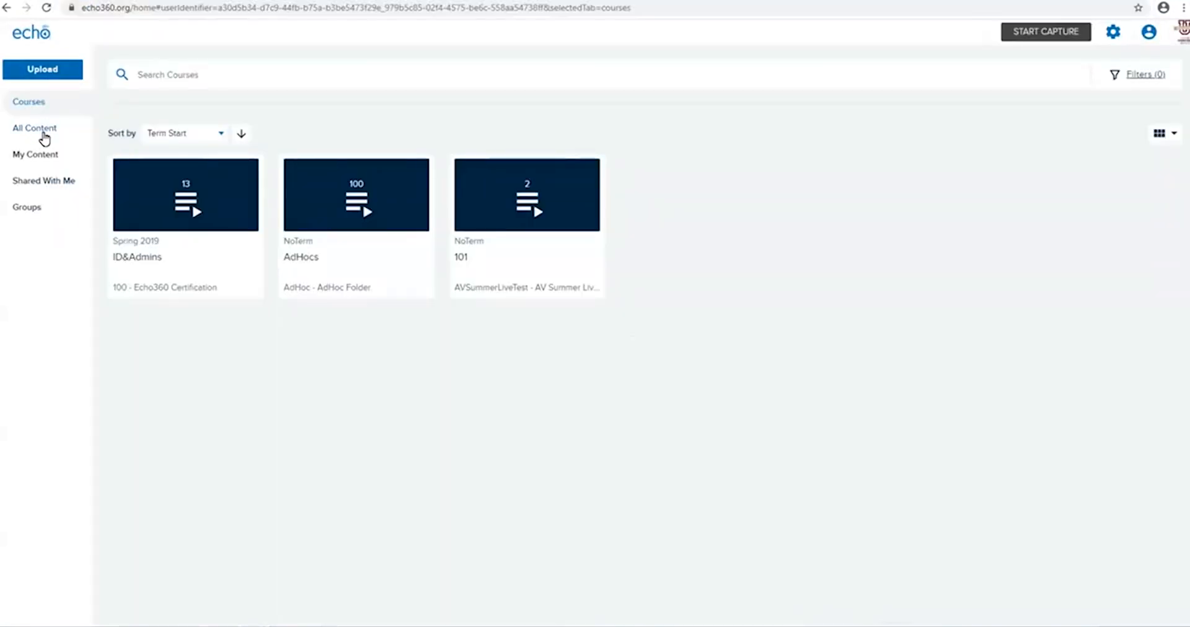
left_click(35, 128)
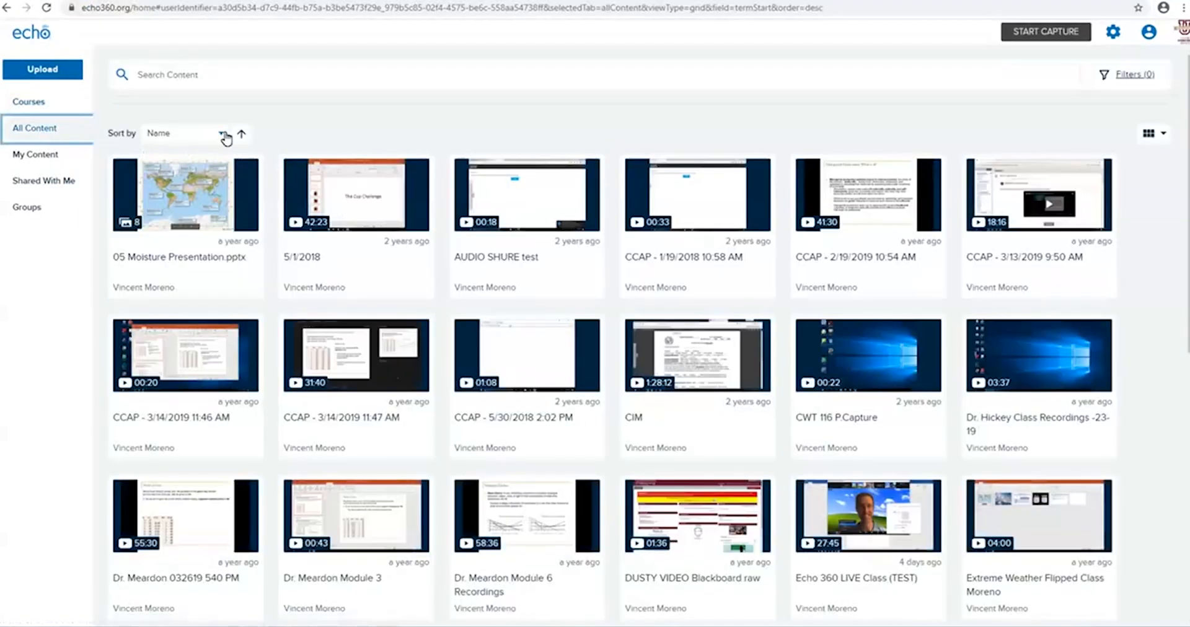
left_click(183, 132)
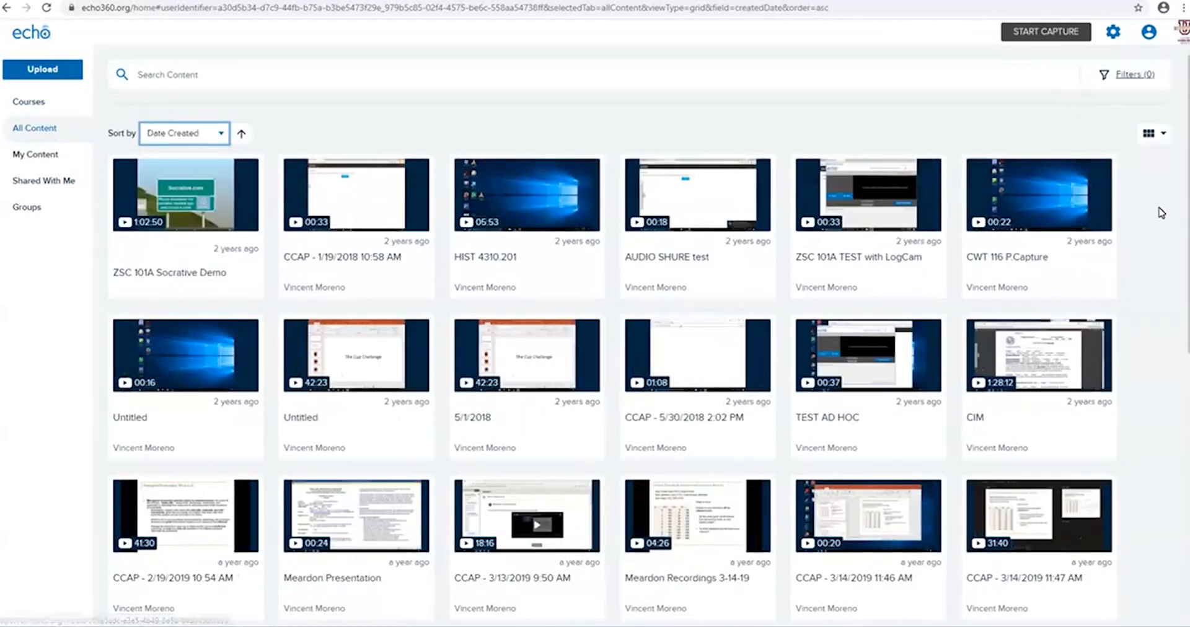
Choose Edit Media from the newest Untitled capture's actions menu
scroll("down", 3)
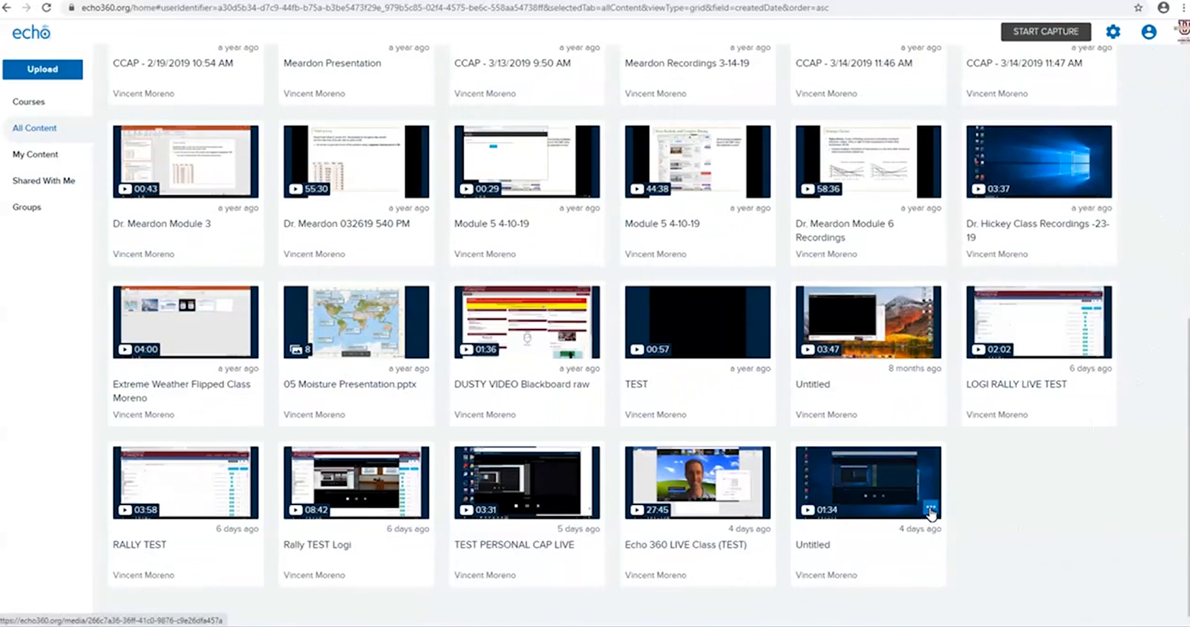
left_click(931, 507)
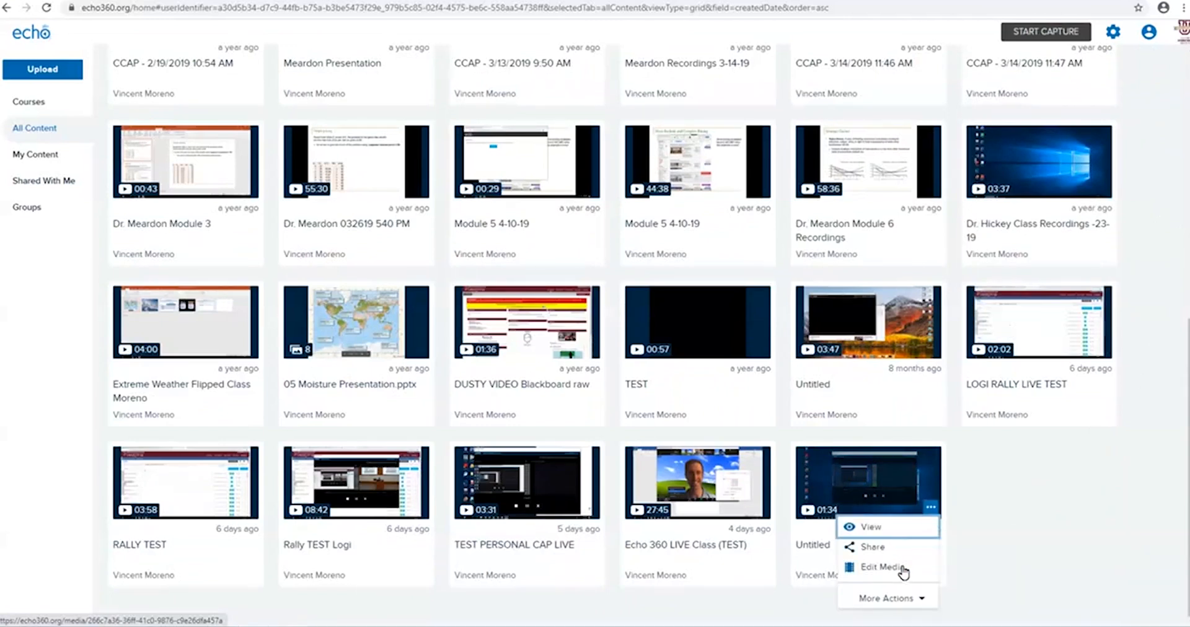
left_click(882, 568)
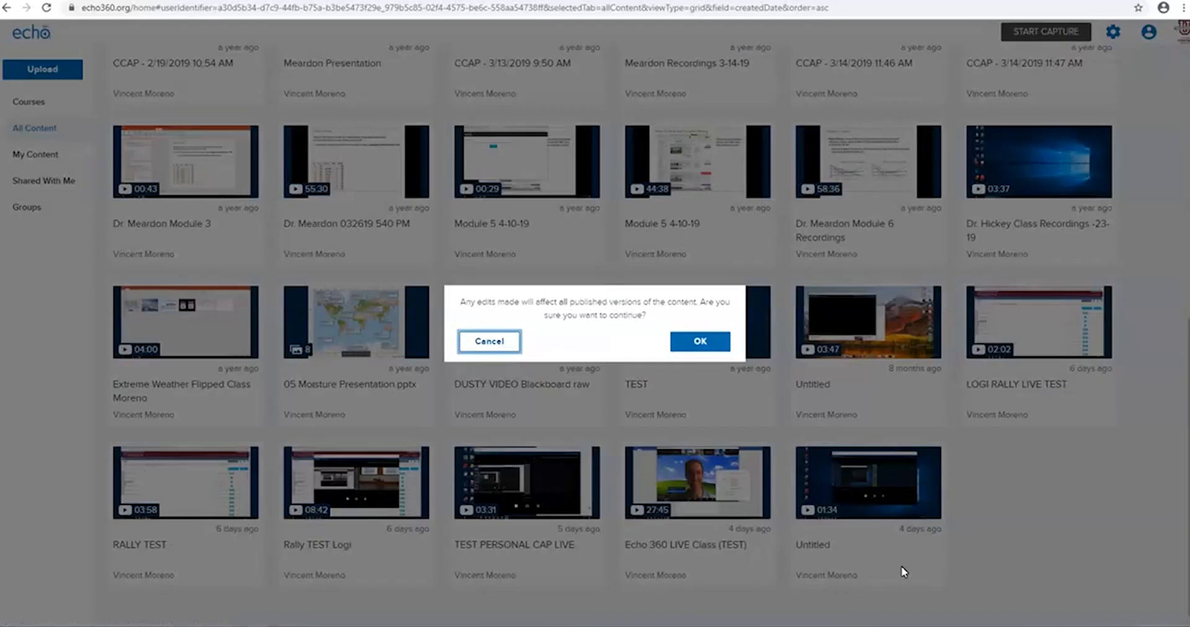
Accept the published-versions warning and cut the first 30 seconds (0:00–0:30) from the capture
left_click(700, 341)
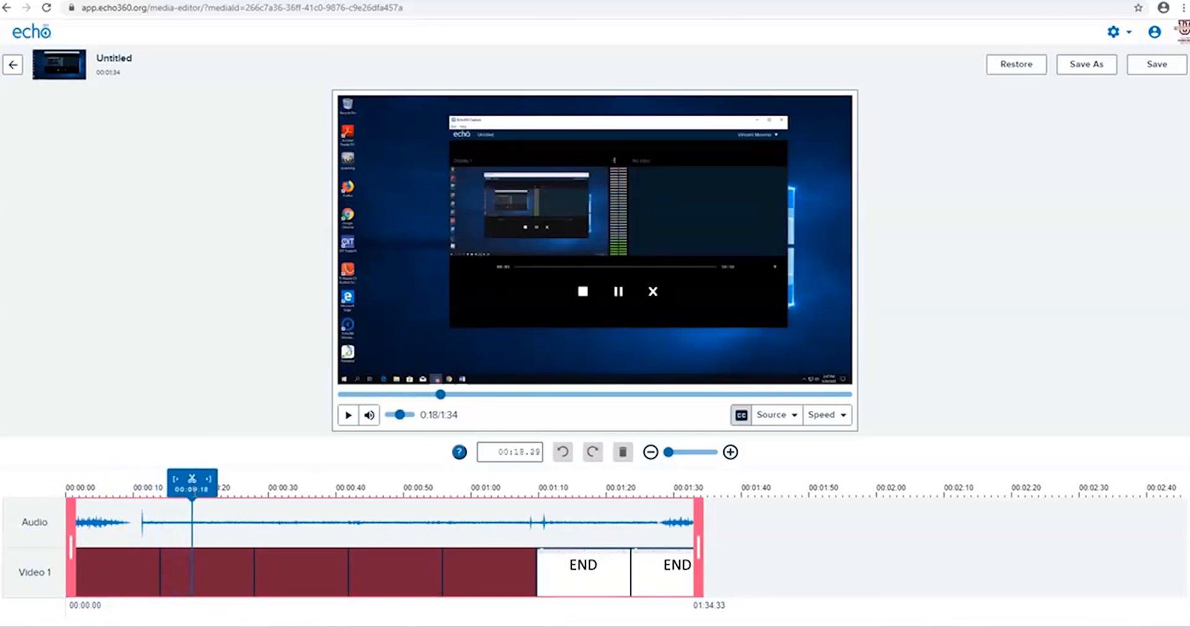
left_click_drag(192, 480, 261, 480)
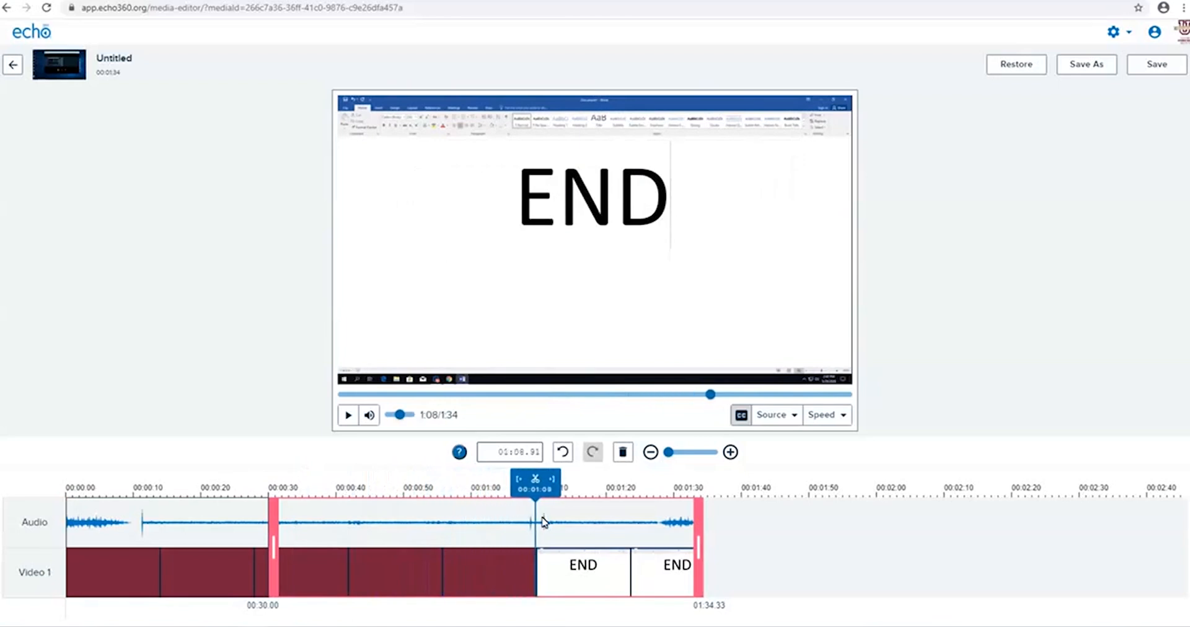
left_click_drag(536, 484, 558, 483)
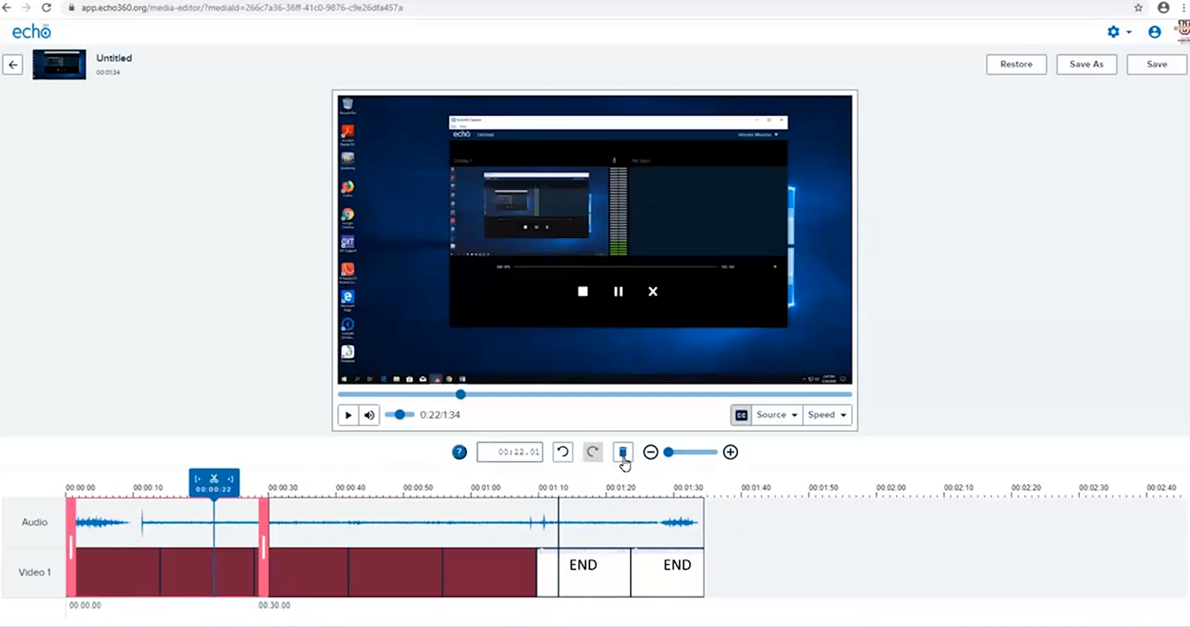
left_click(623, 451)
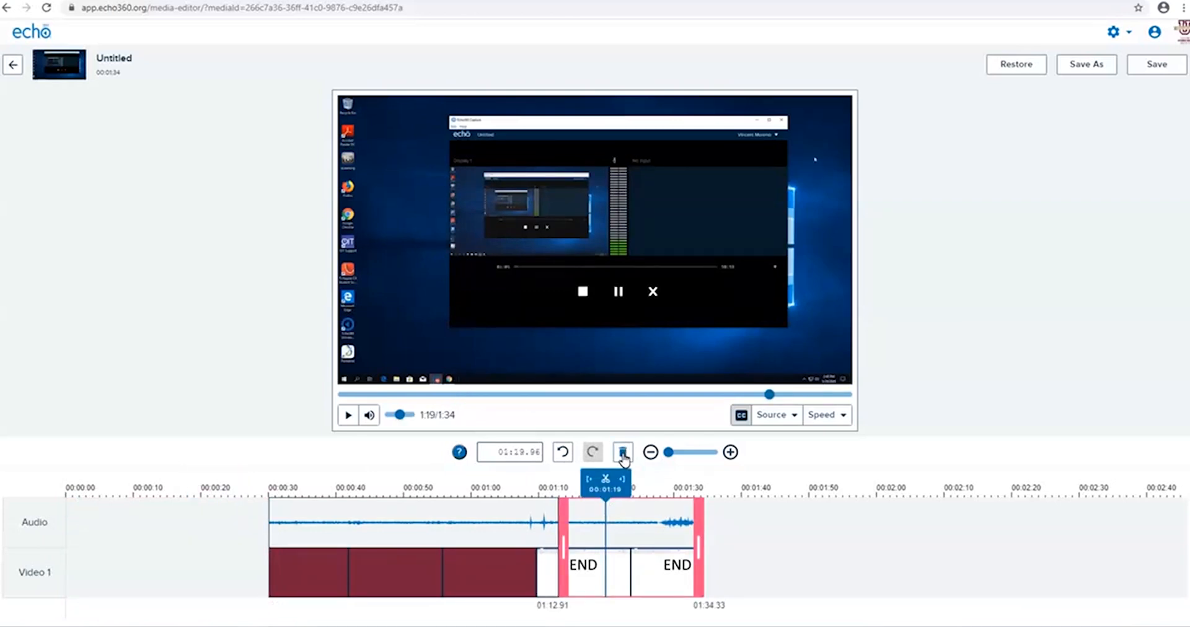
Cut the ending after 1:12.91 and start saving the trimmed capture as a new copy
left_click(621, 451)
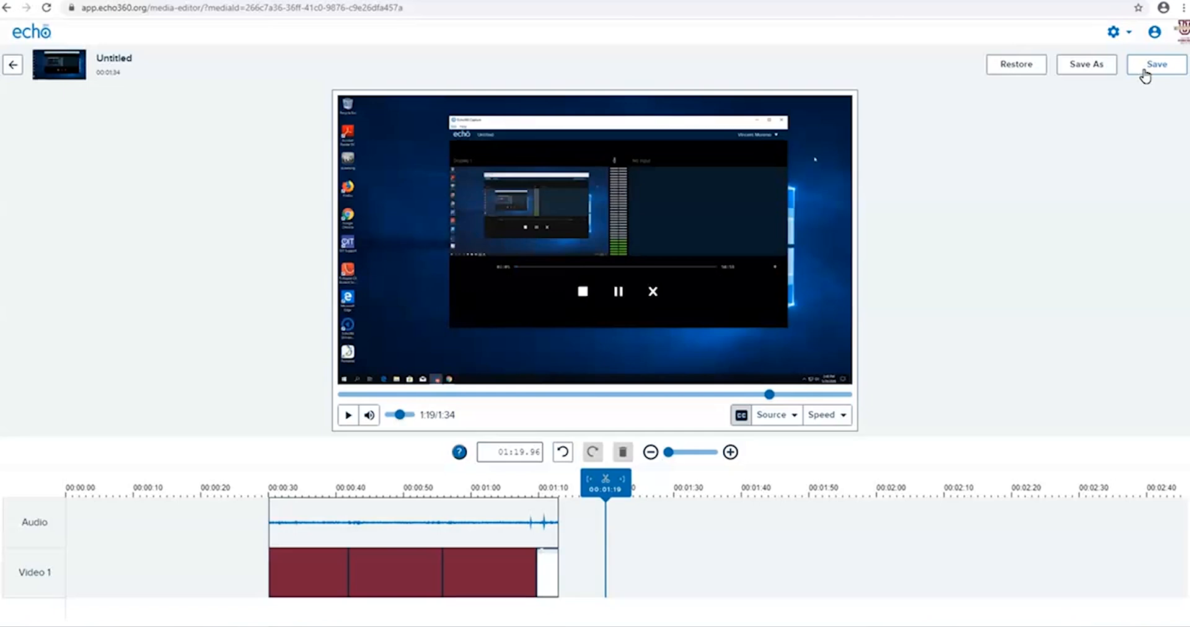
mouse_move(1086, 64)
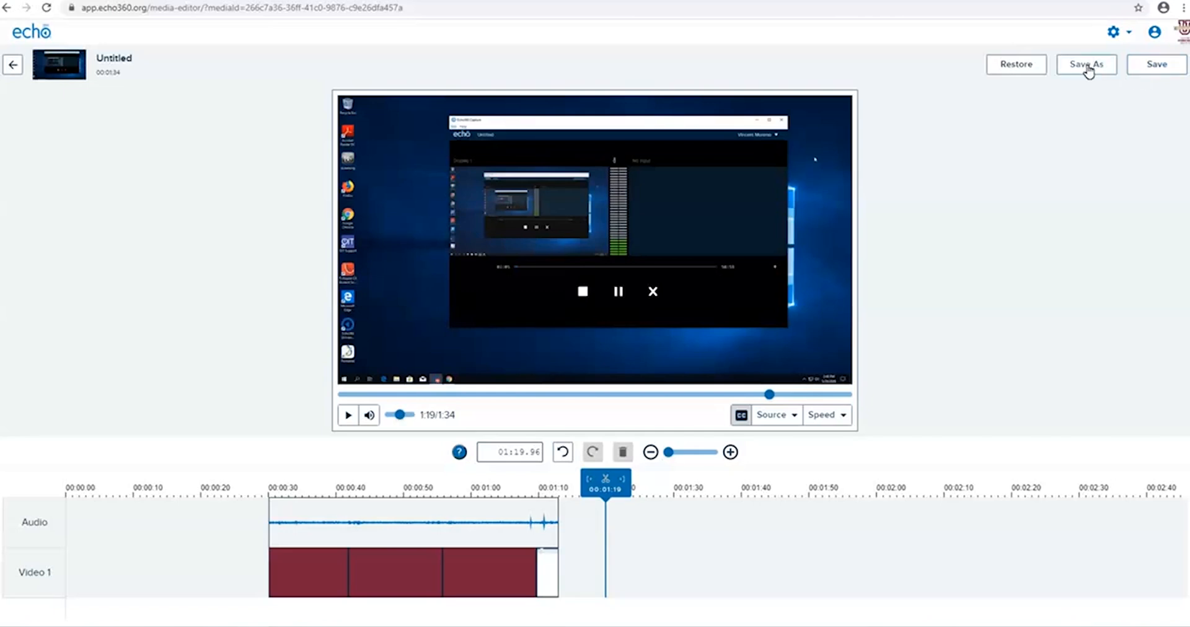
left_click(1086, 63)
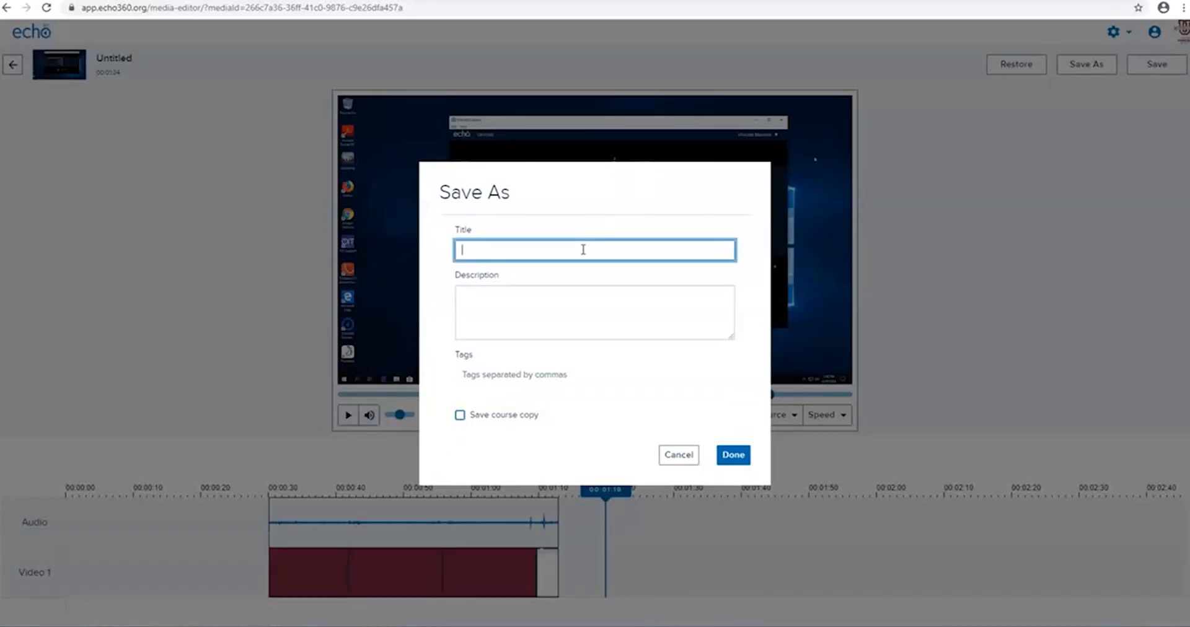
Save the copy with title 'Word Document' and description 'Test'
type("W")
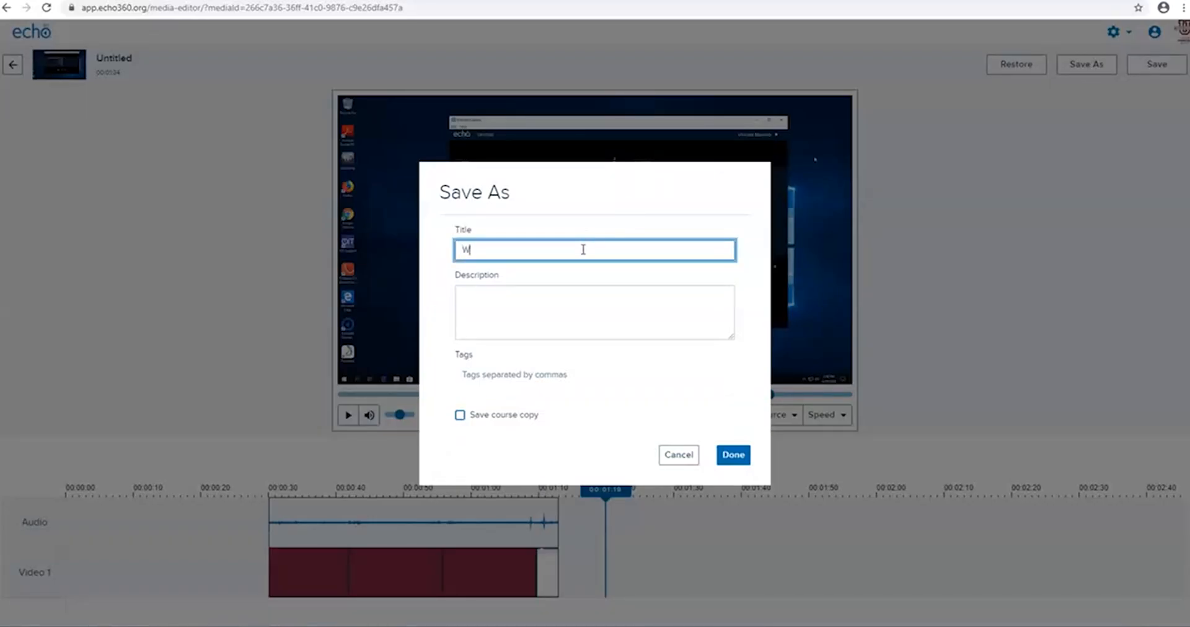
type("Word Document")
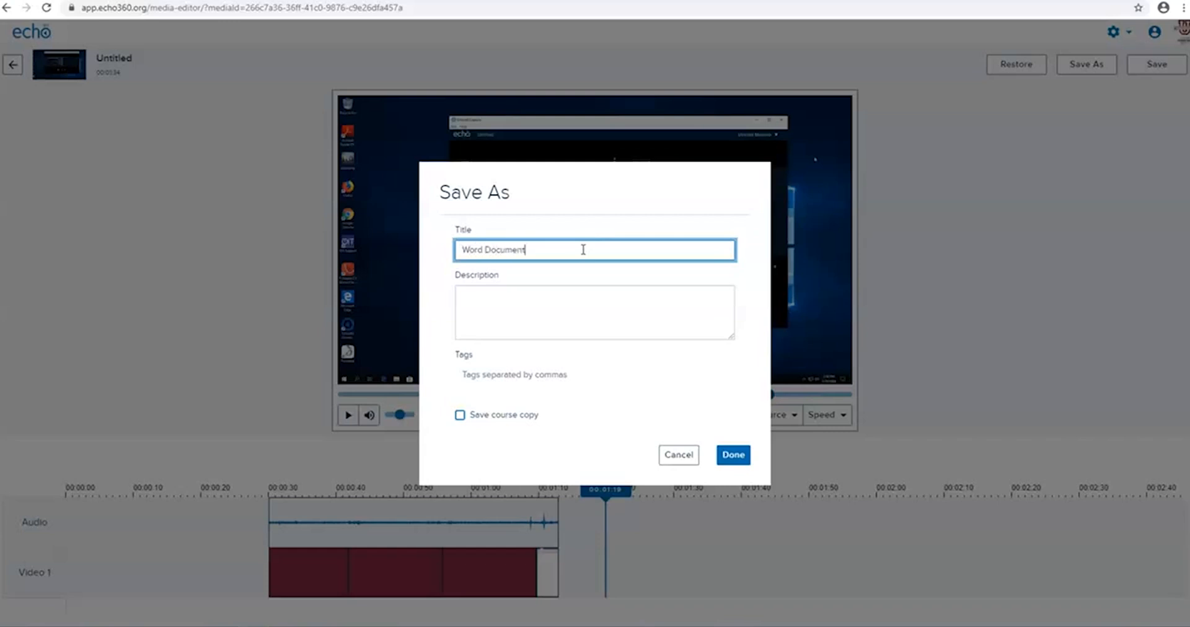
type("Test")
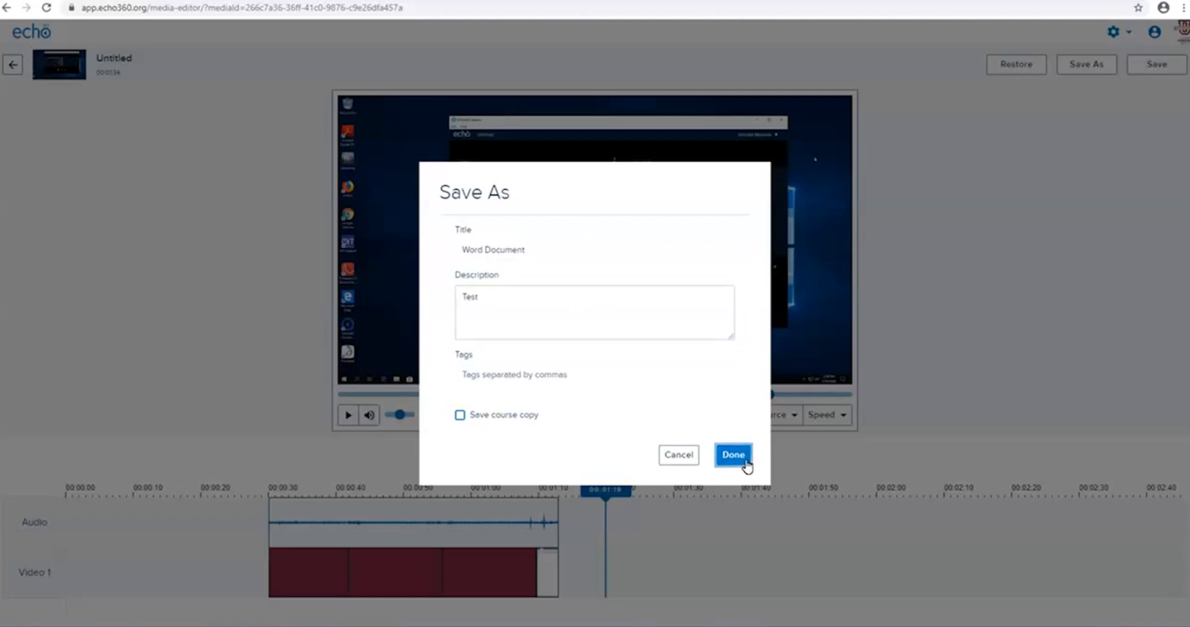
left_click(732, 455)
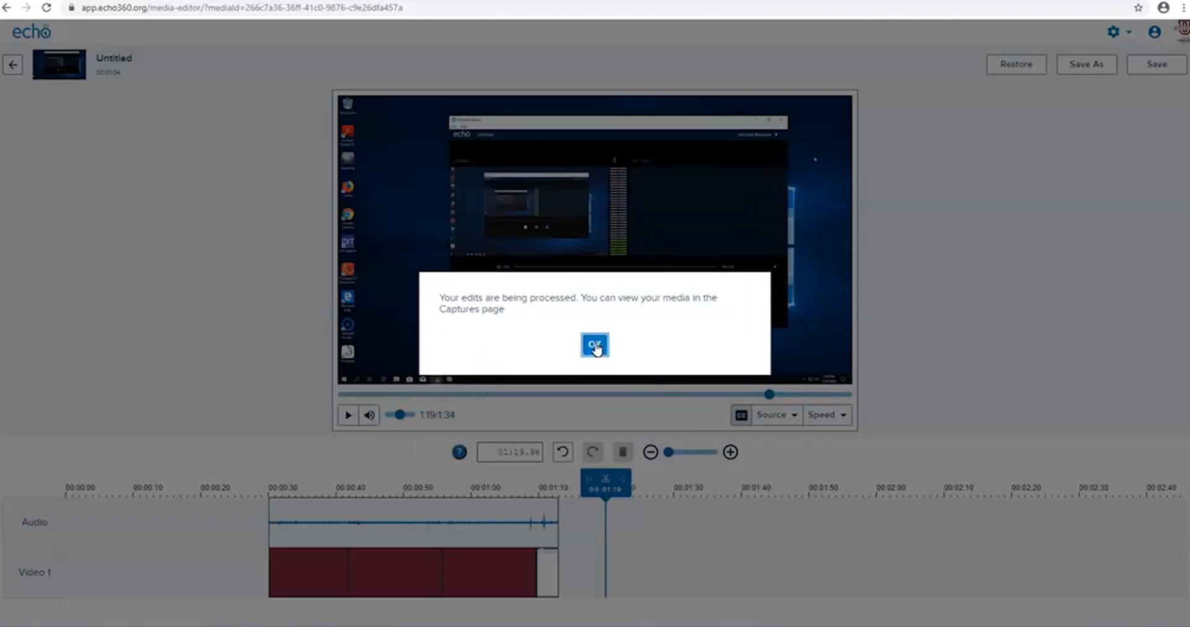
Restore the capture to its original length and mark 0:41.23–0:58.60 for cutting
left_click(594, 345)
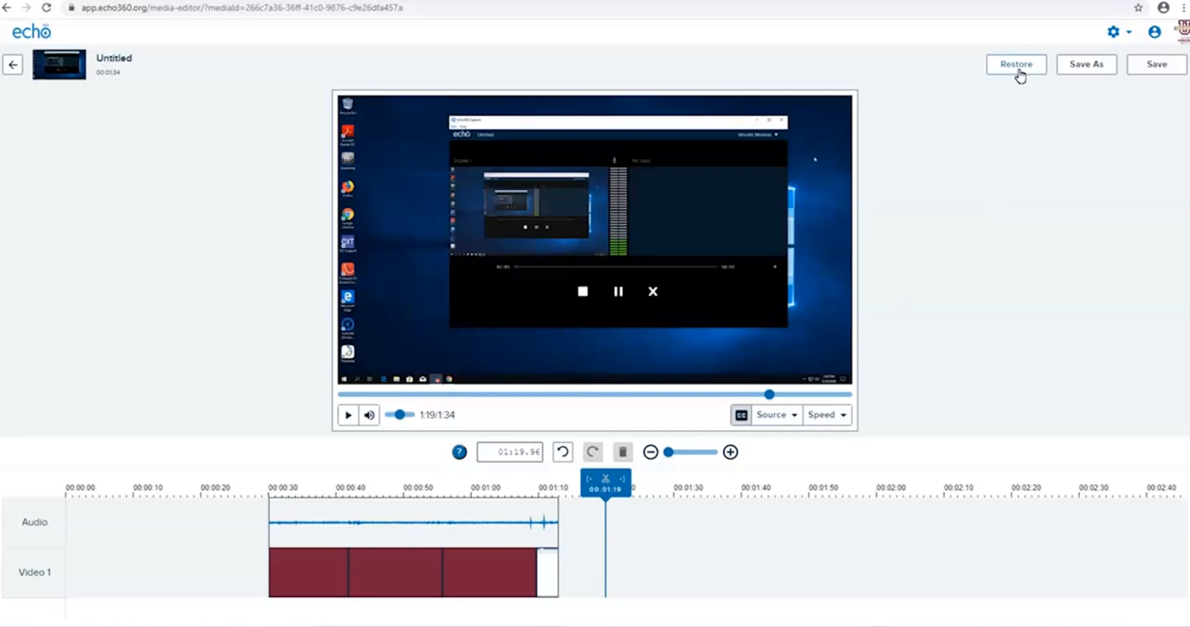
left_click(1015, 64)
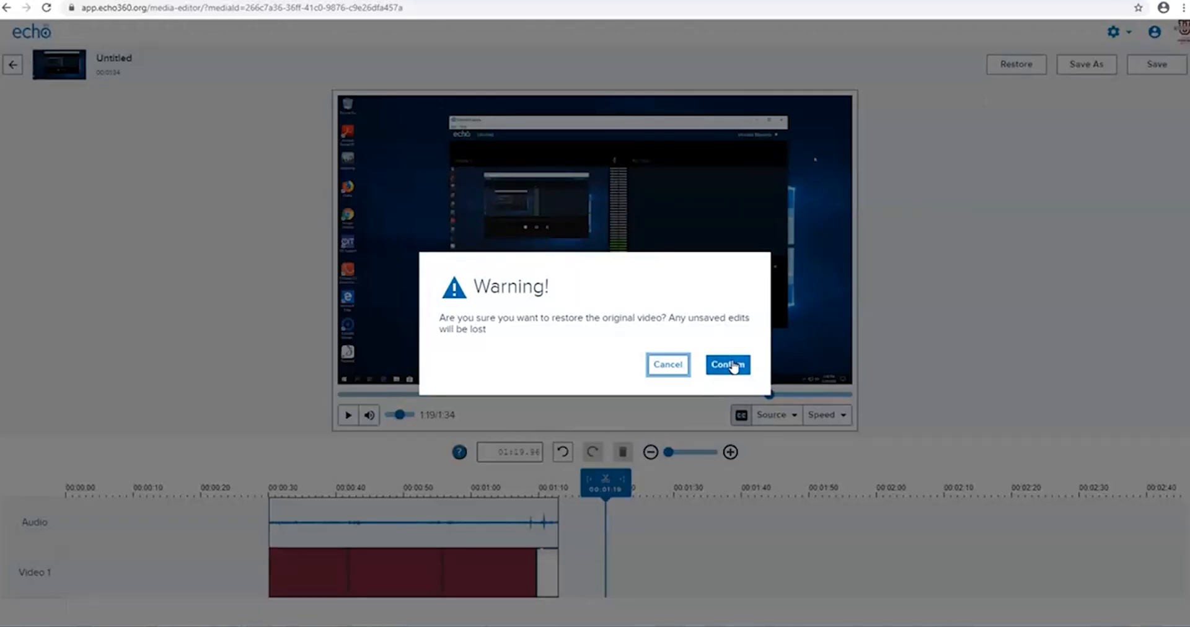
left_click(726, 365)
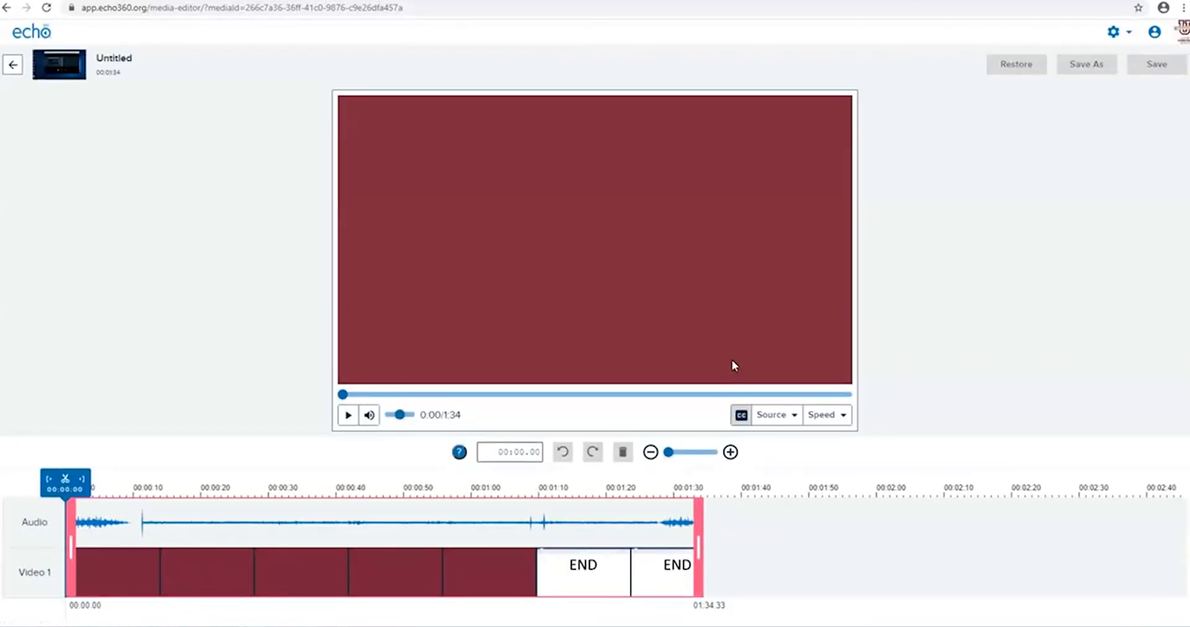
mouse_move(116, 544)
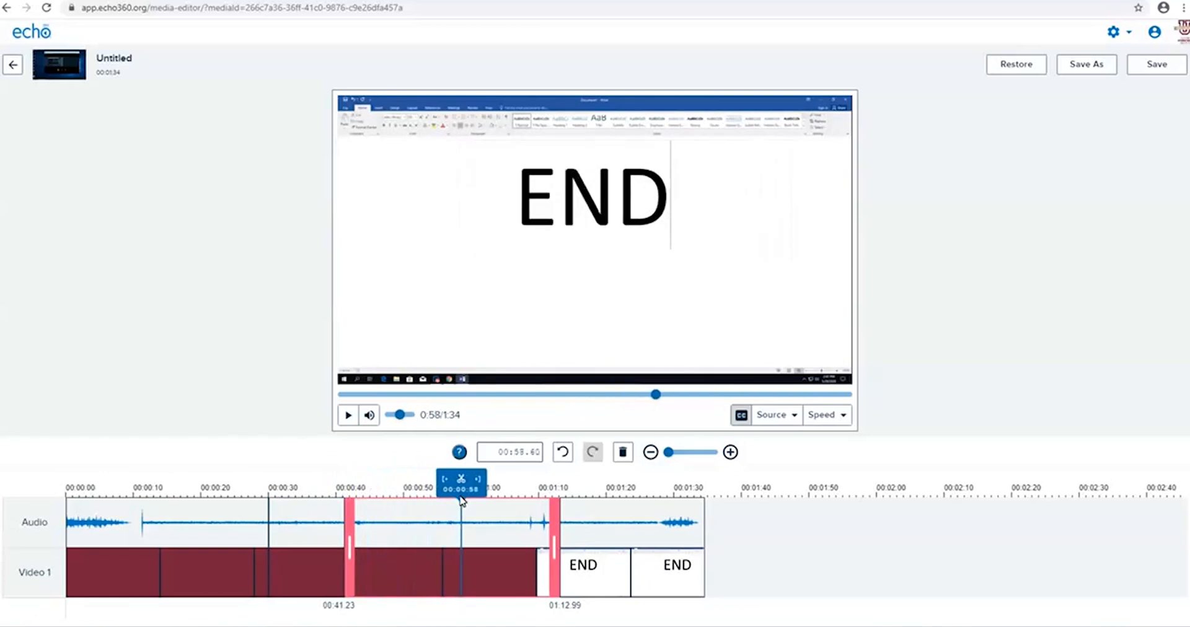
left_click_drag(550, 524, 455, 524)
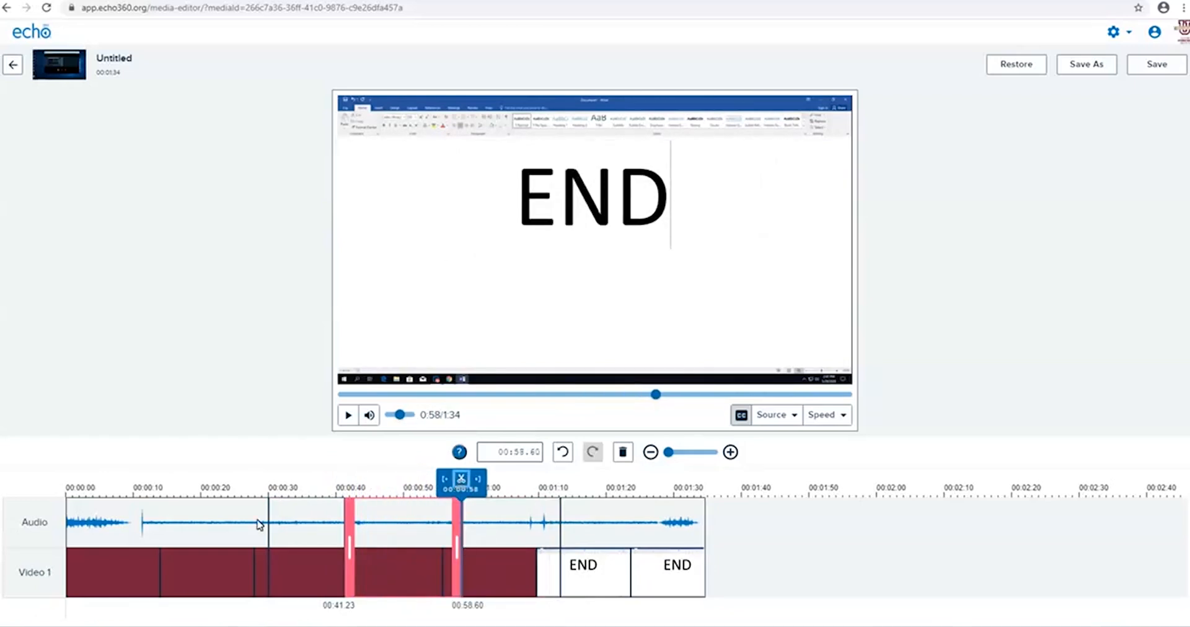